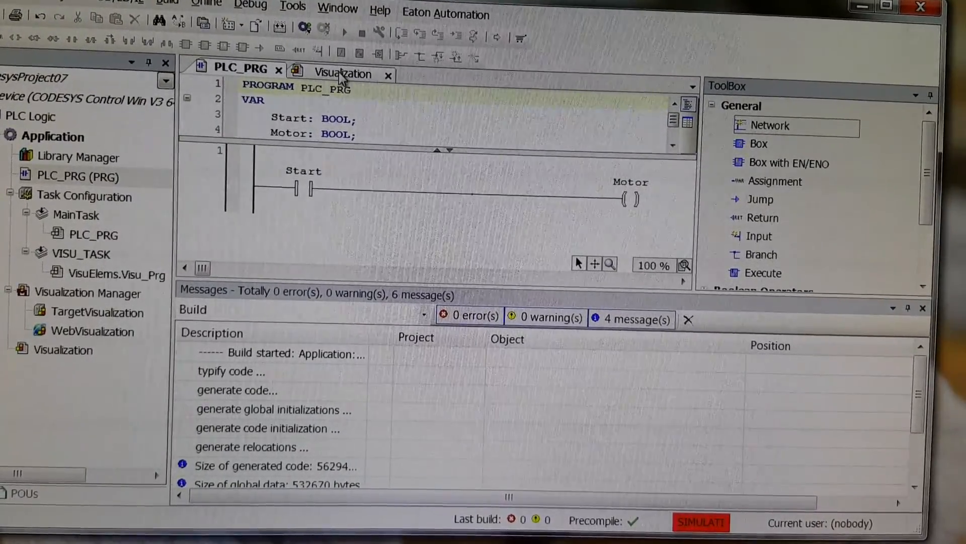
Verify the pushbutton is bound to PLC_PRG.Start and the lamp to PLC_PRG.Motor.
left_click(342, 73)
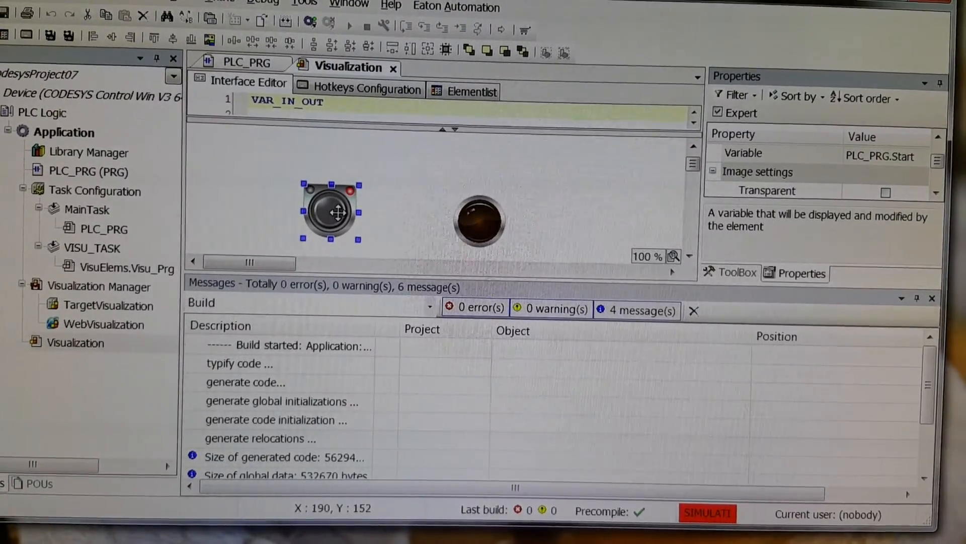
left_click(479, 221)
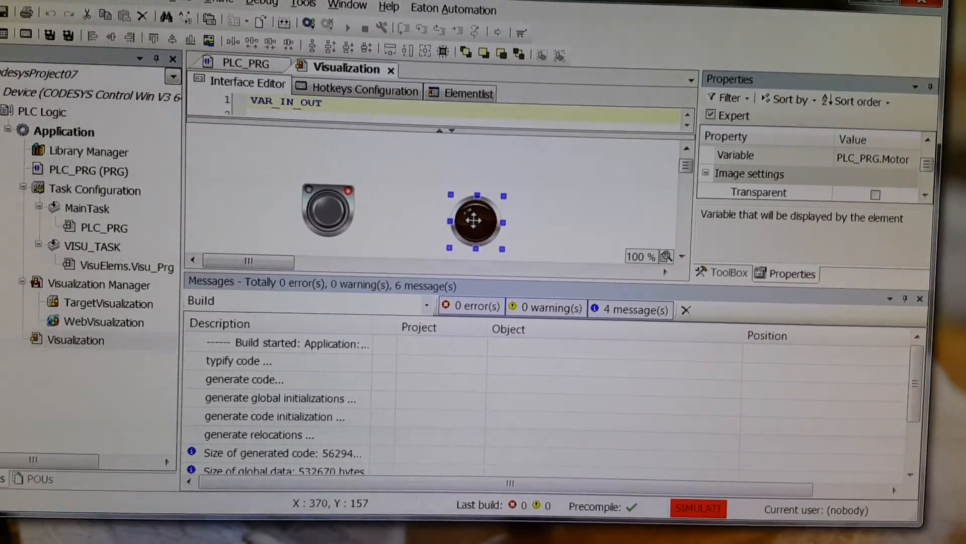
left_click(404, 160)
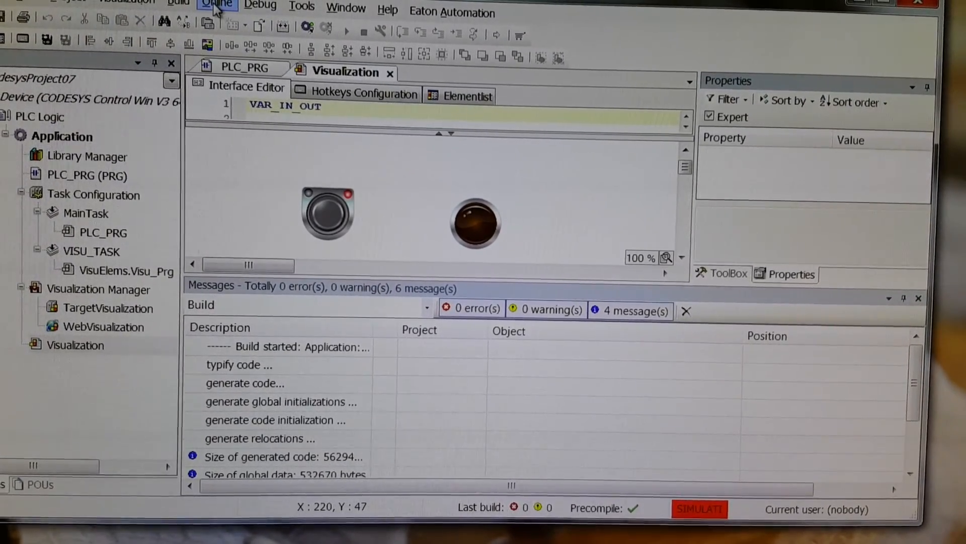
left_click(218, 5)
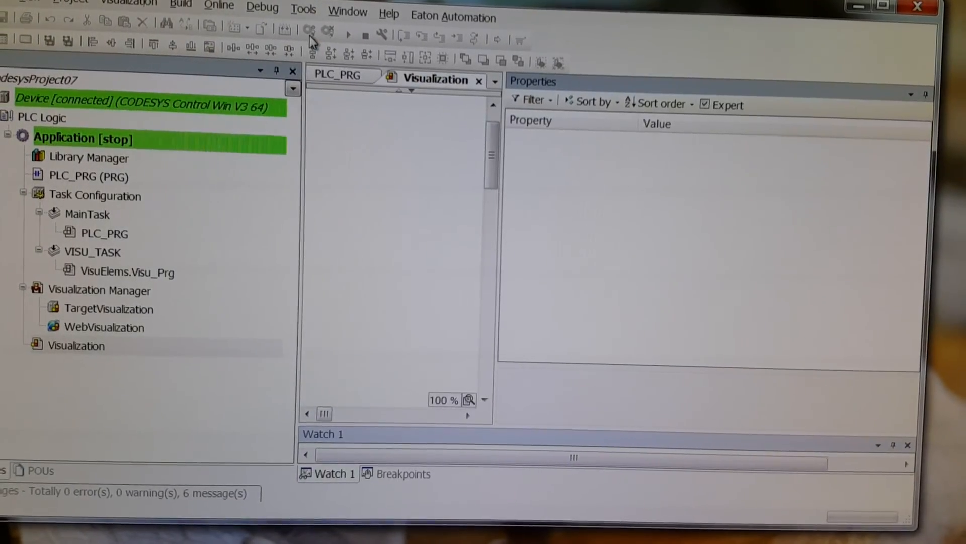
left_click(346, 33)
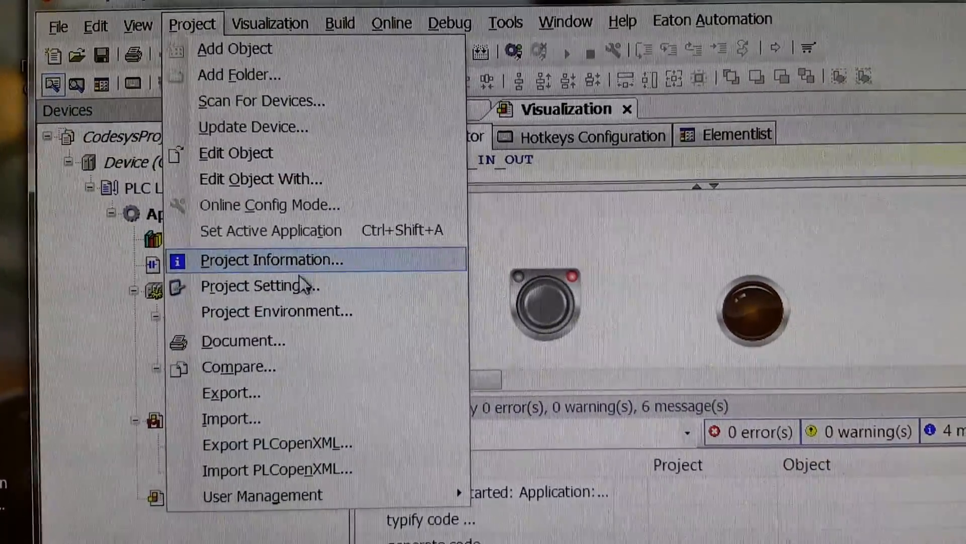
Fix the compiler version to 3.5.4.0 under Compile options in Project Settings.
left_click(253, 285)
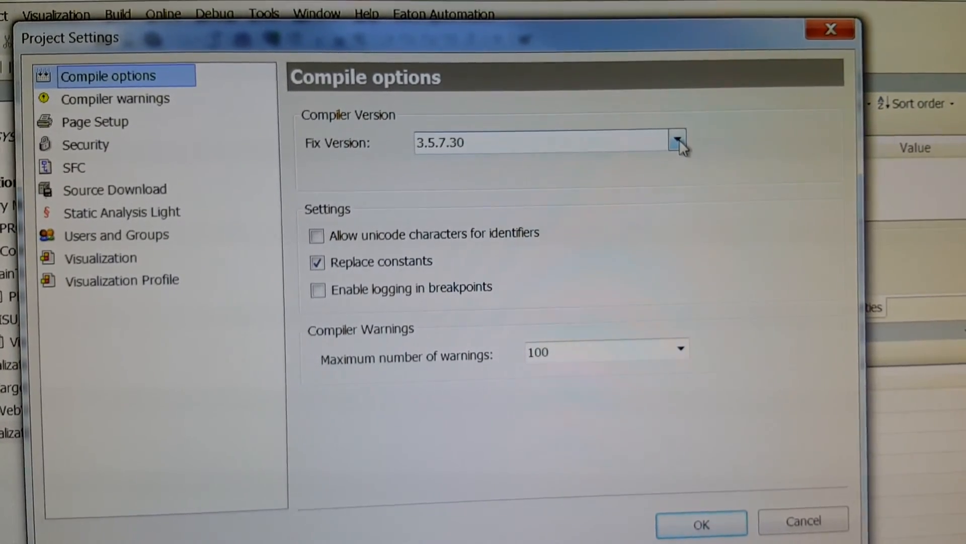
left_click(674, 142)
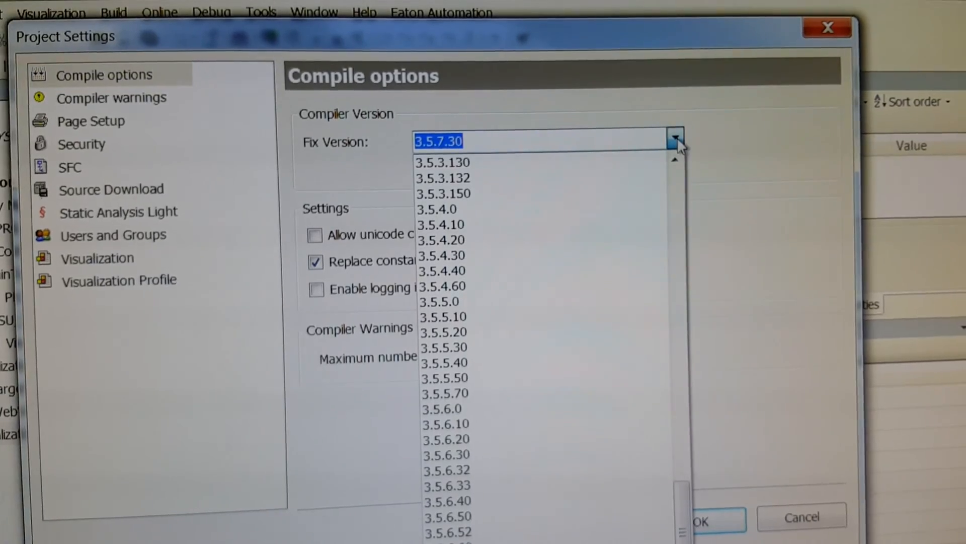
mouse_move(507, 214)
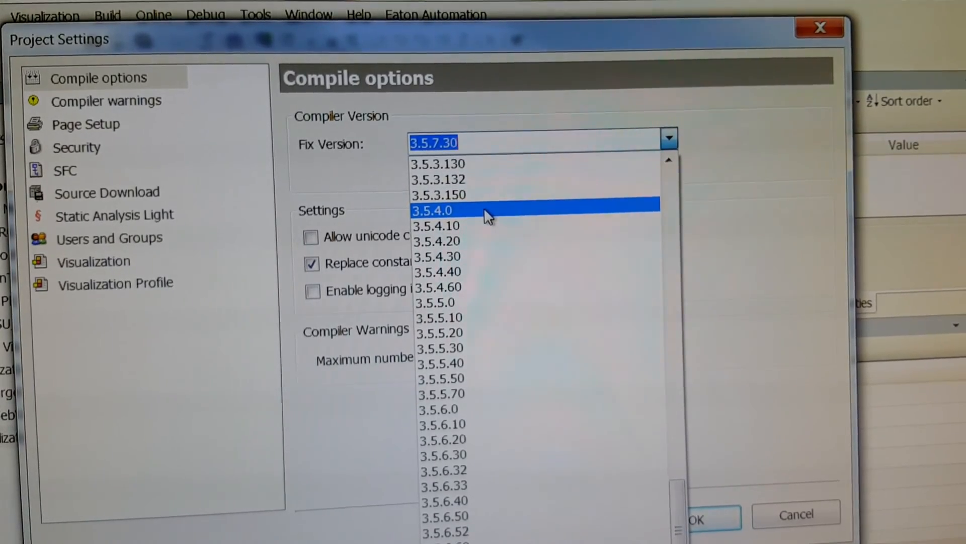
left_click(441, 212)
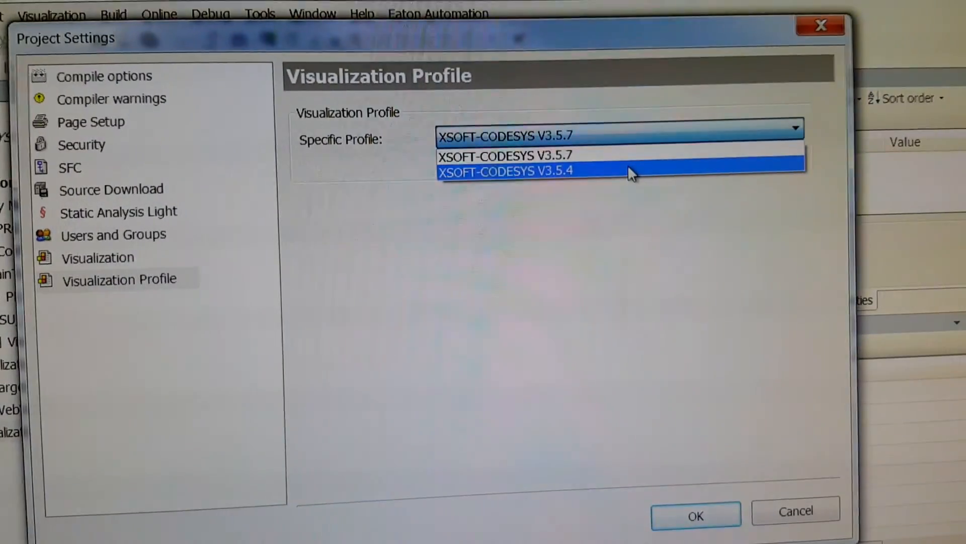
Select visualization profile XSOFT-CODESYS V3.5.4 and confirm the change warning.
left_click(526, 170)
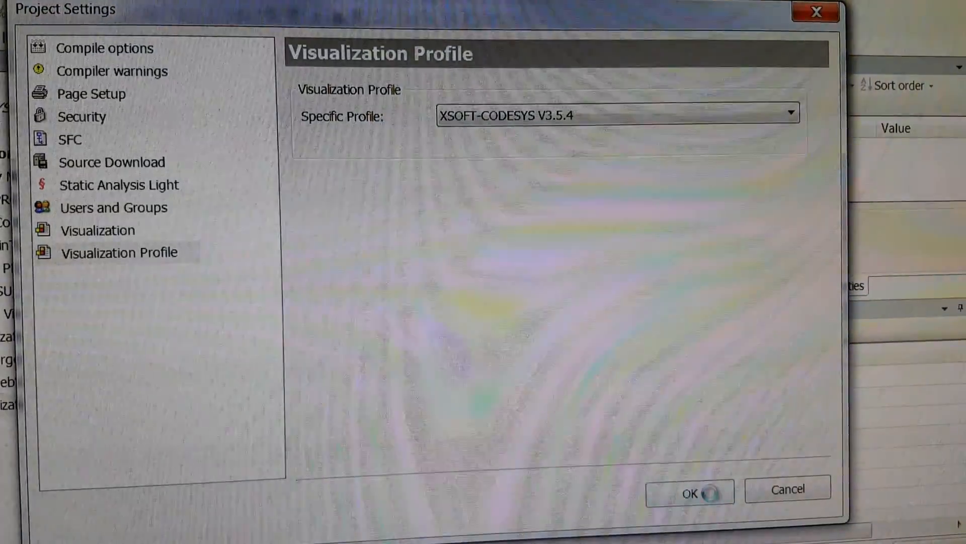
left_click(698, 493)
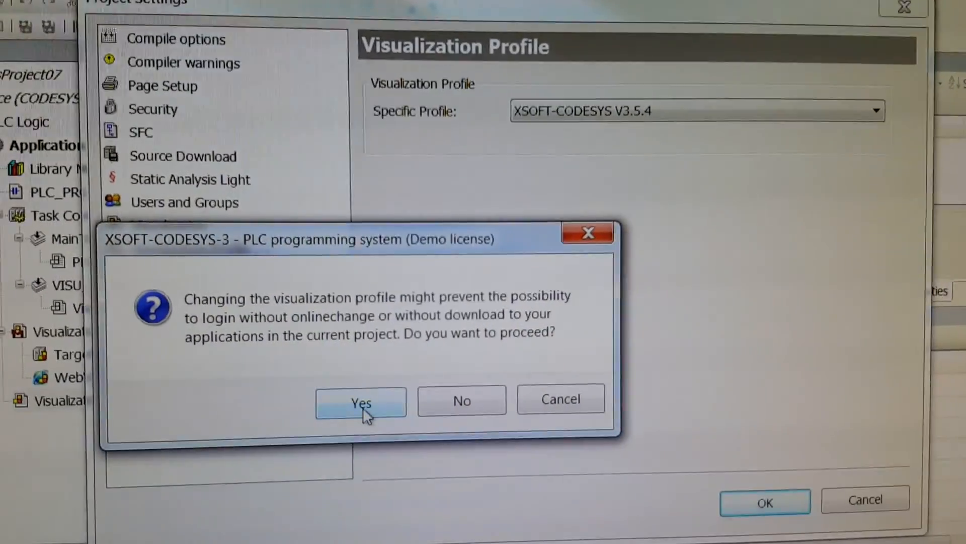
left_click(360, 403)
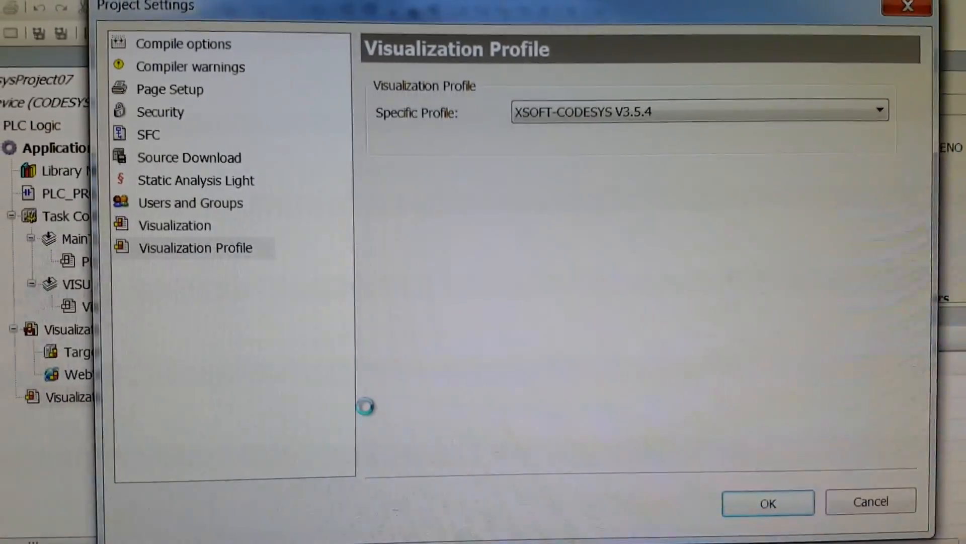
left_click(768, 501)
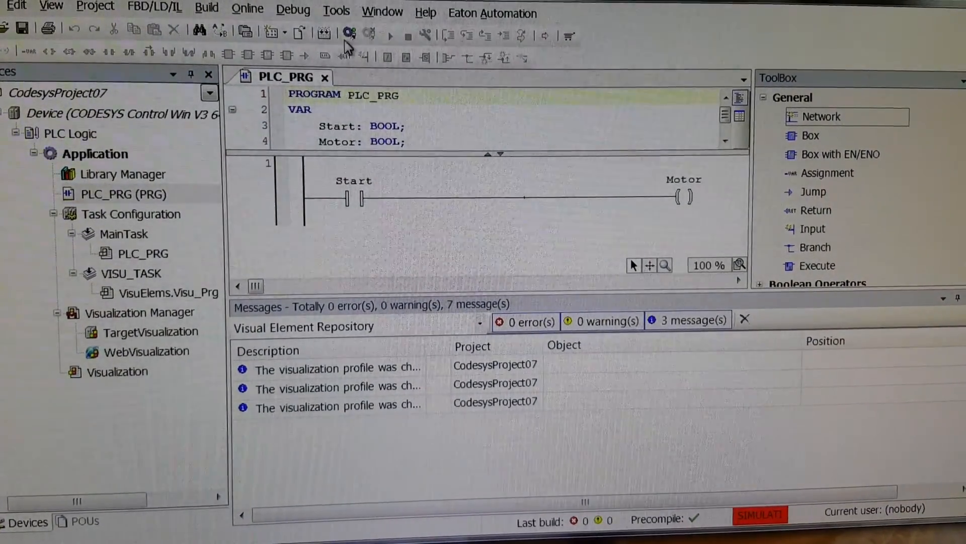
Log in and download the latest code over the existing application on the simulated PLC.
left_click(350, 35)
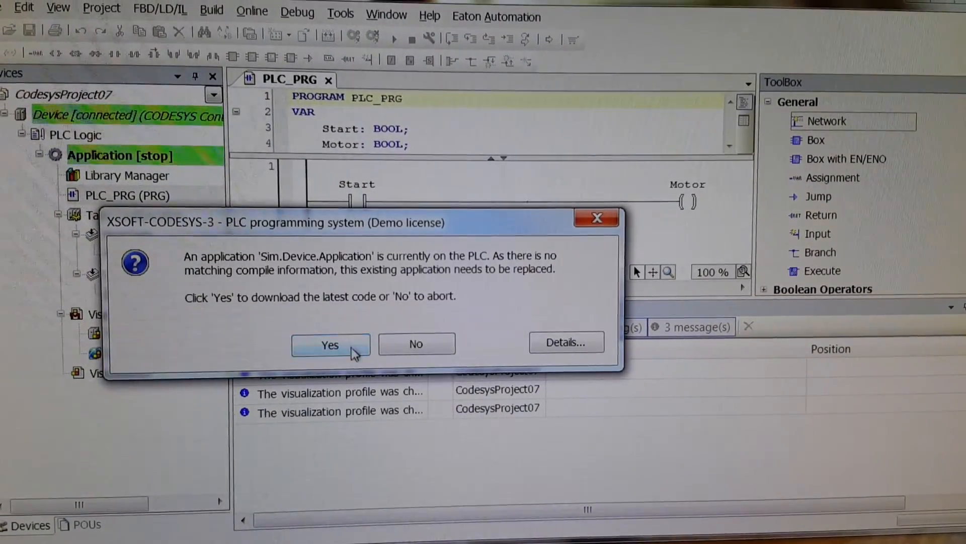
left_click(330, 344)
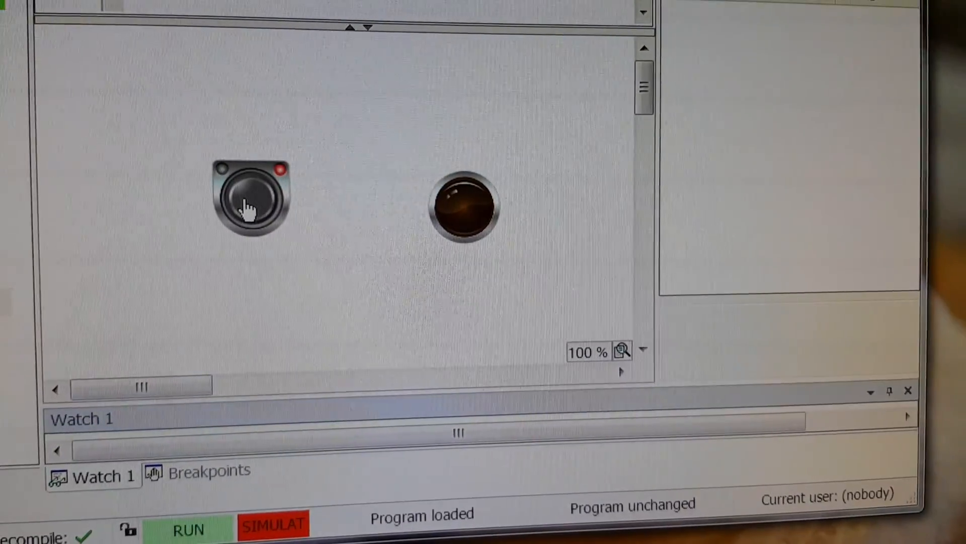
left_click(252, 200)
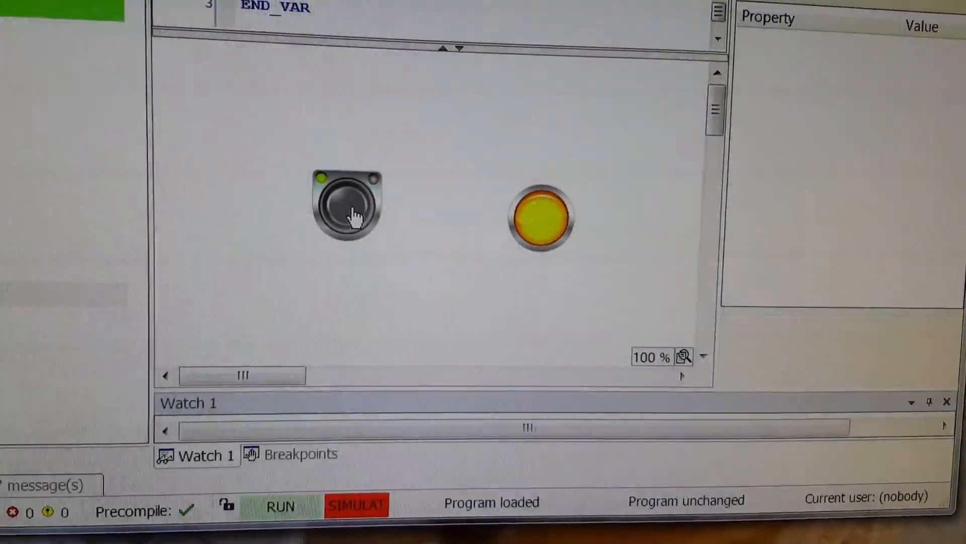
left_click(349, 209)
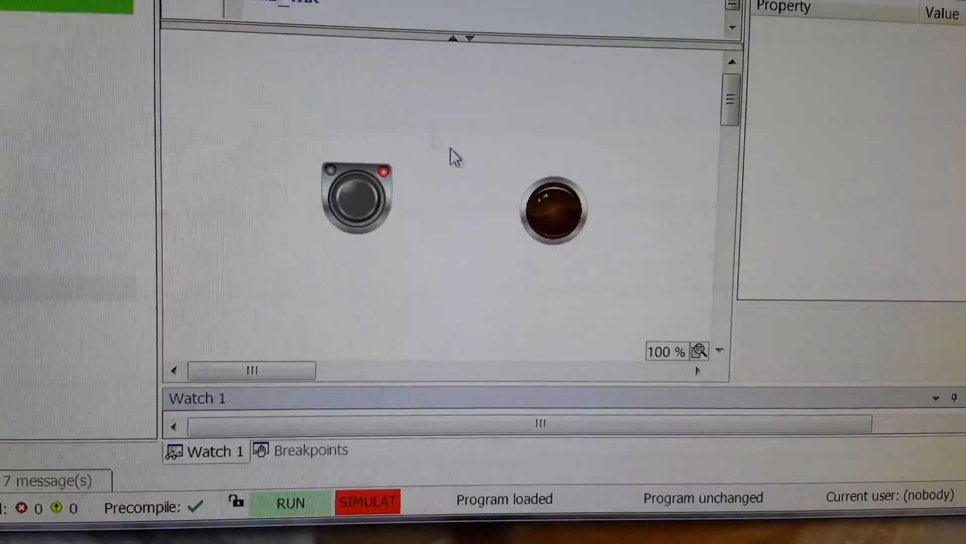